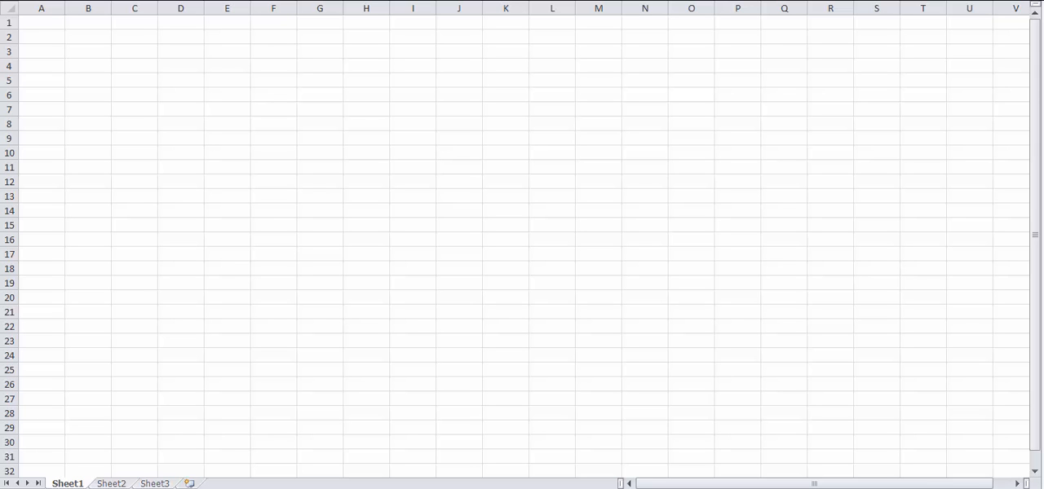
pyautogui.moveTo(115, 99)
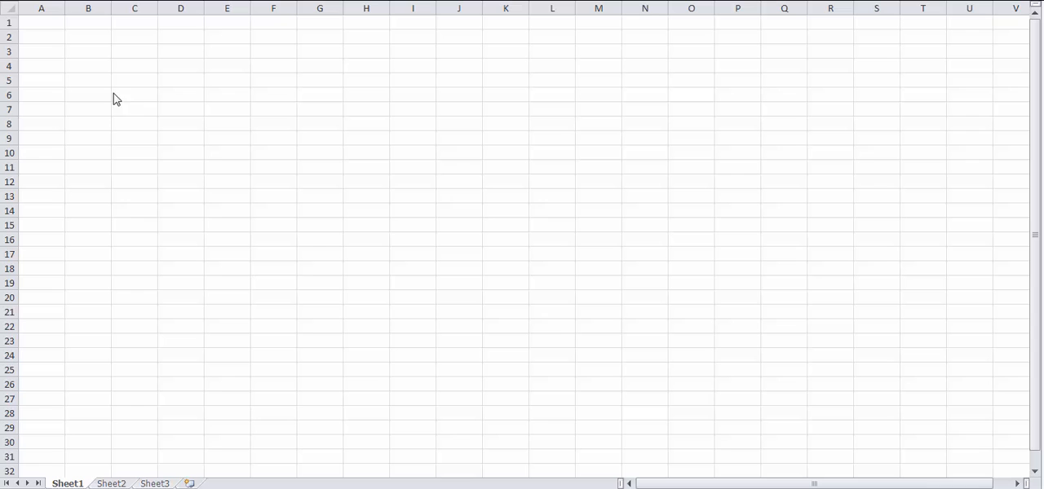
pyautogui.moveTo(72, 209)
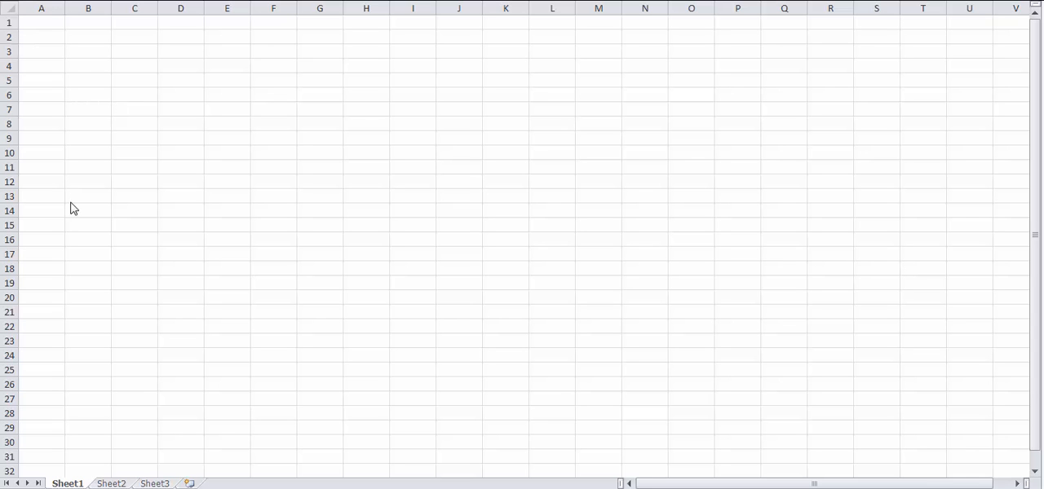
pyautogui.moveTo(276, 39)
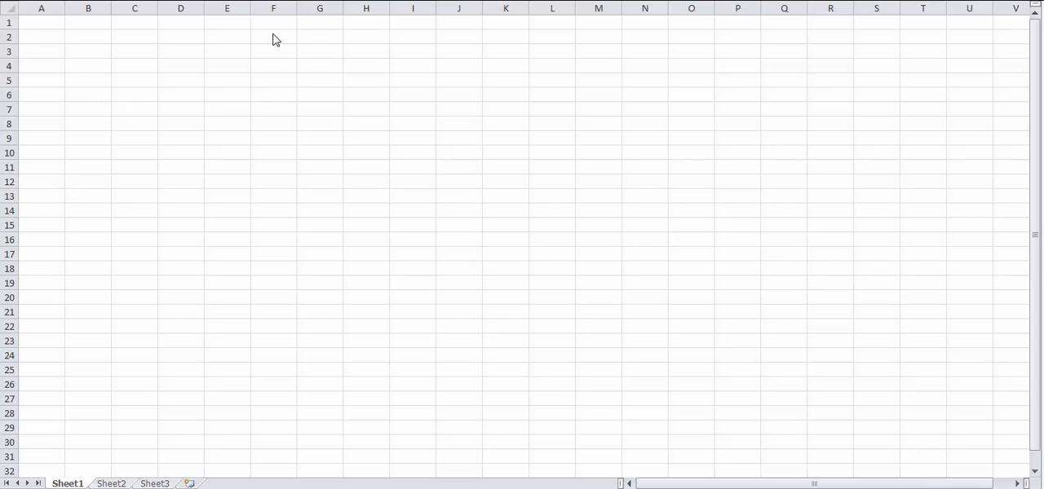
# Enter the sheet title 'Marie's Budget' in cell F2.
pyautogui.click(41, 23)
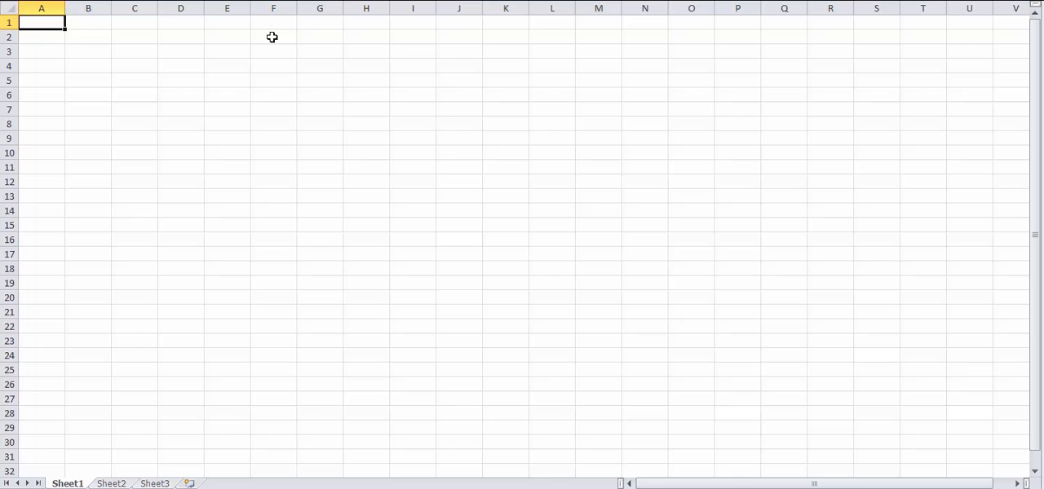
pyautogui.click(273, 36)
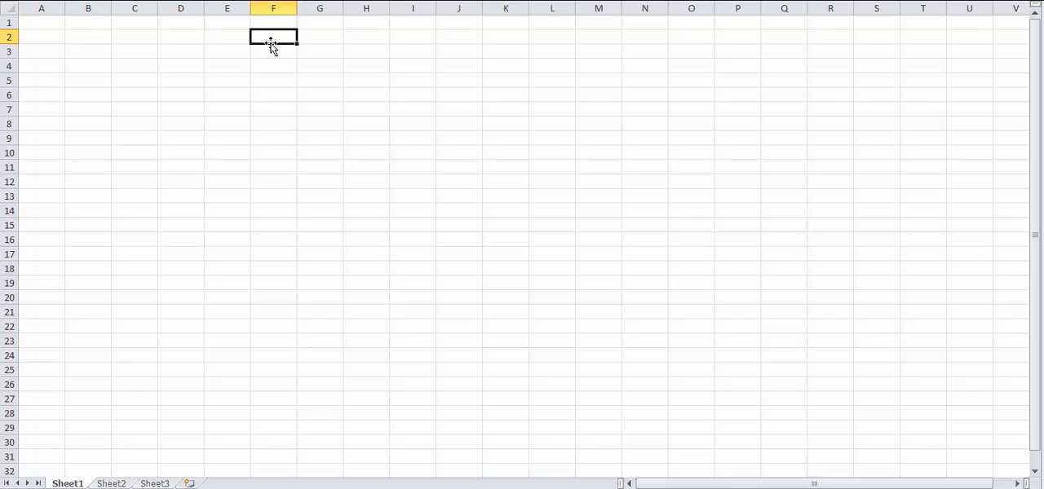
pyautogui.write('Bu')
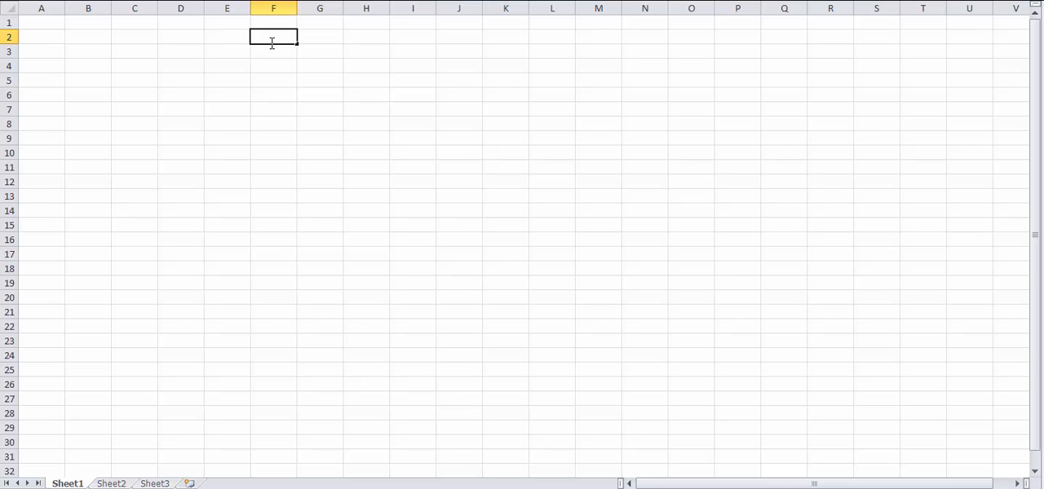
pyautogui.write("Marie's")
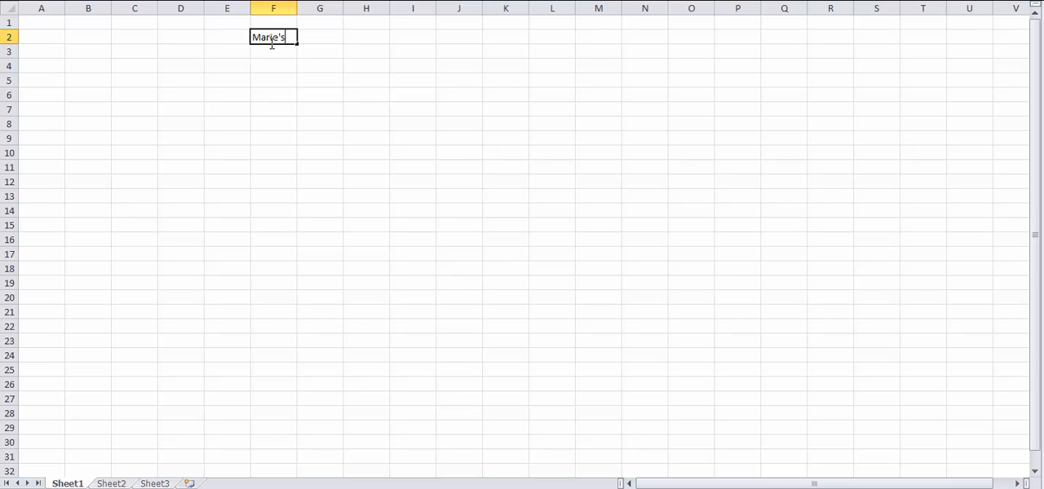
pyautogui.write('B')
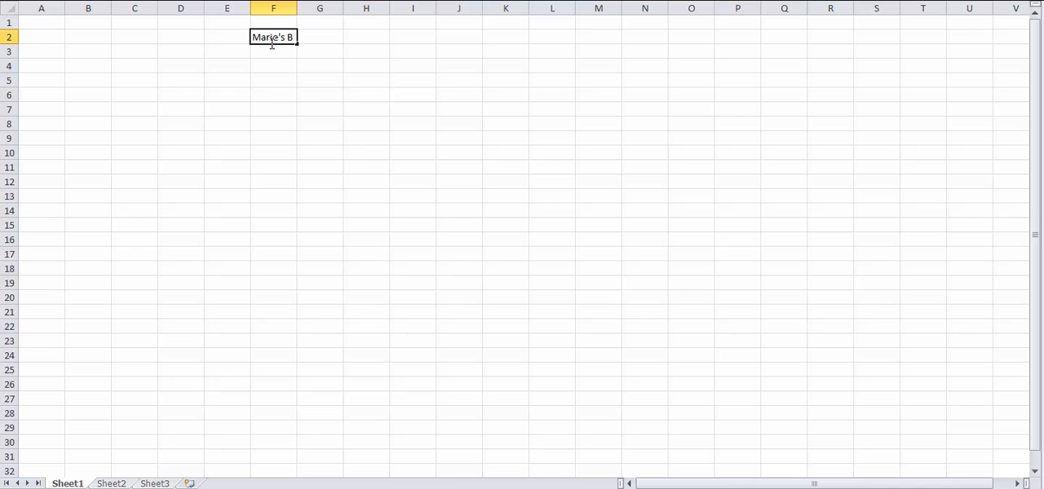
pyautogui.write('udget')
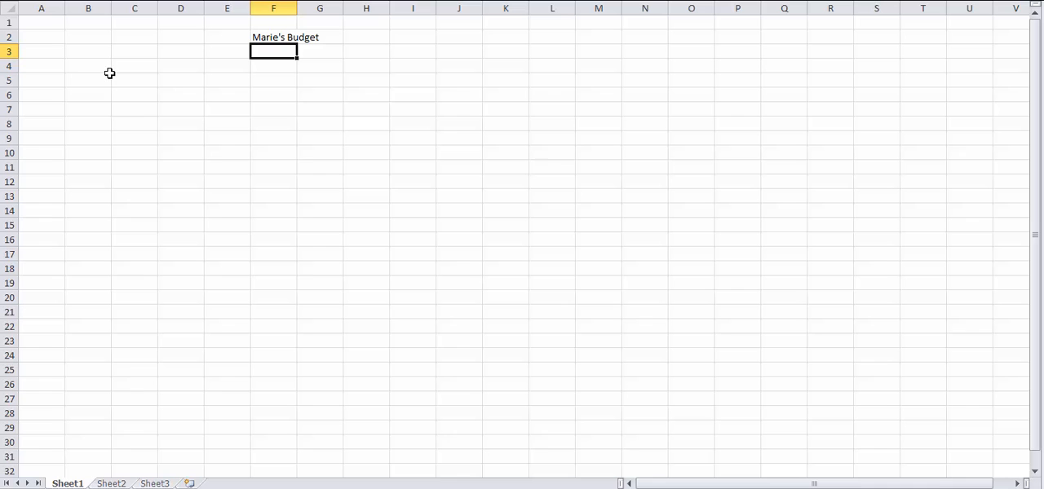
pyautogui.click(88, 66)
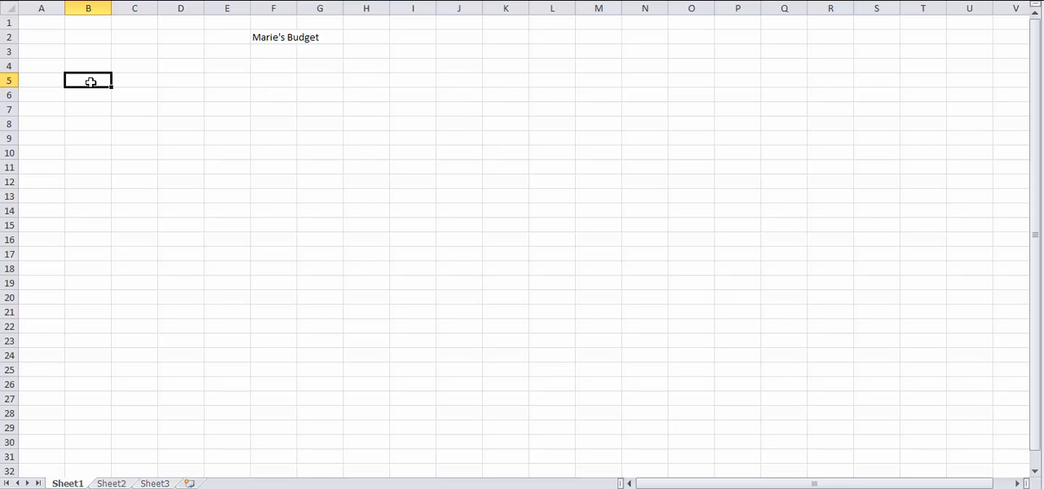
# Enter January in B5 and February in C5, then select both headings.
pyautogui.write('Janu')
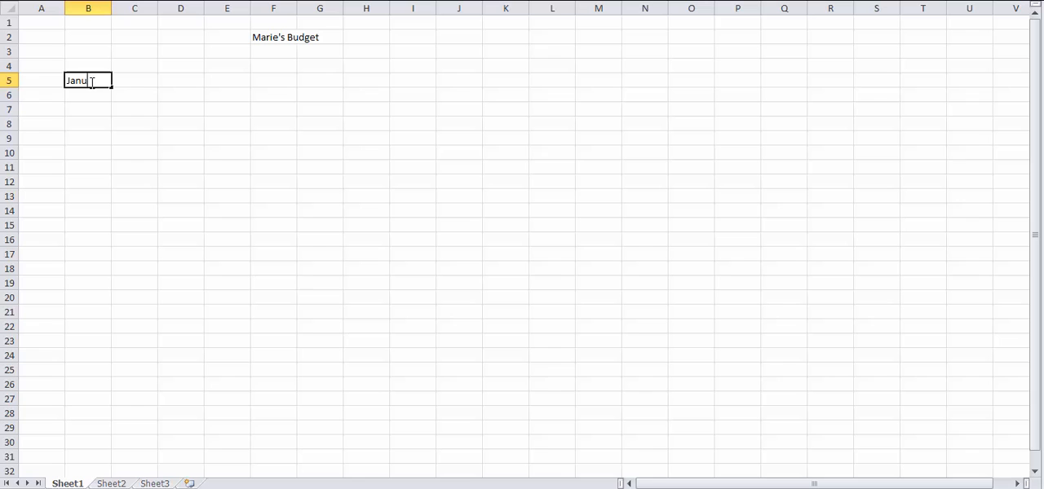
pyautogui.write('ary')
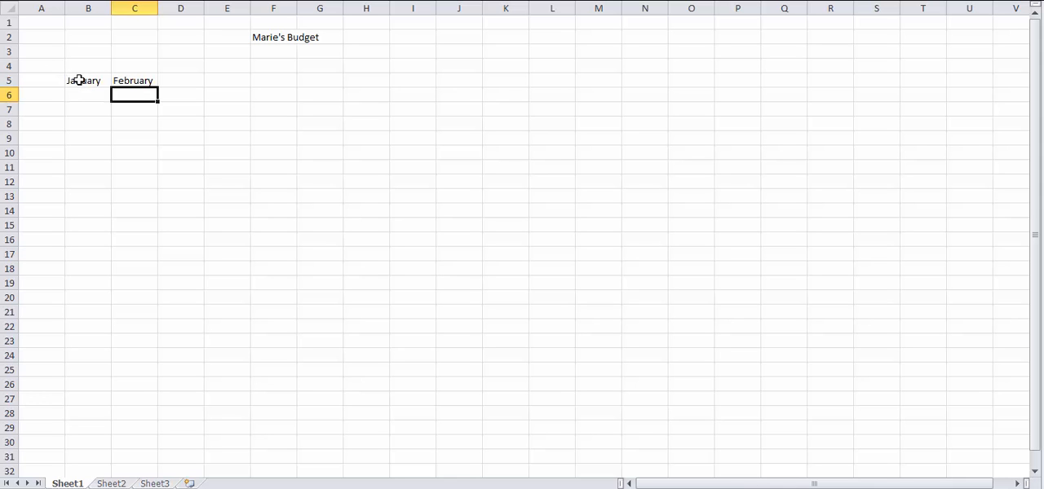
pyautogui.moveTo(100, 80)
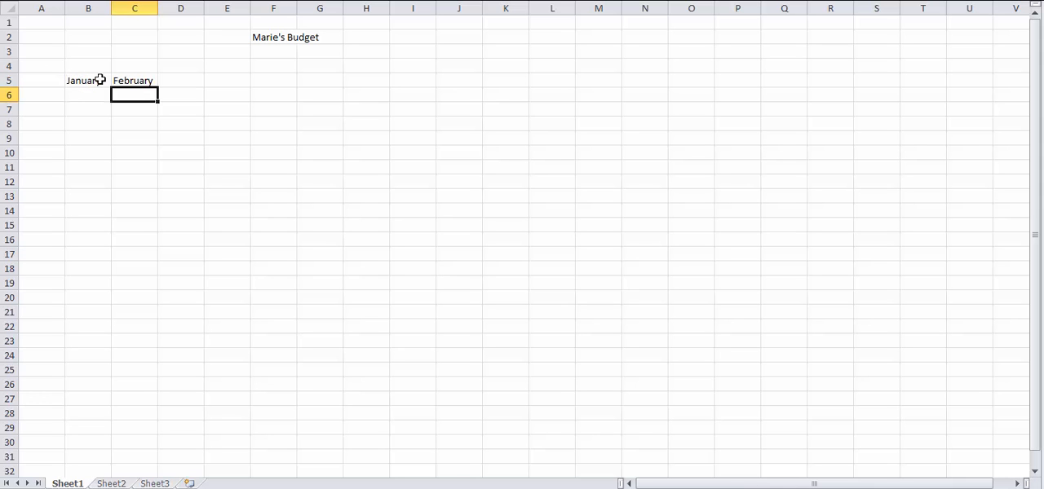
pyautogui.click(87, 80)
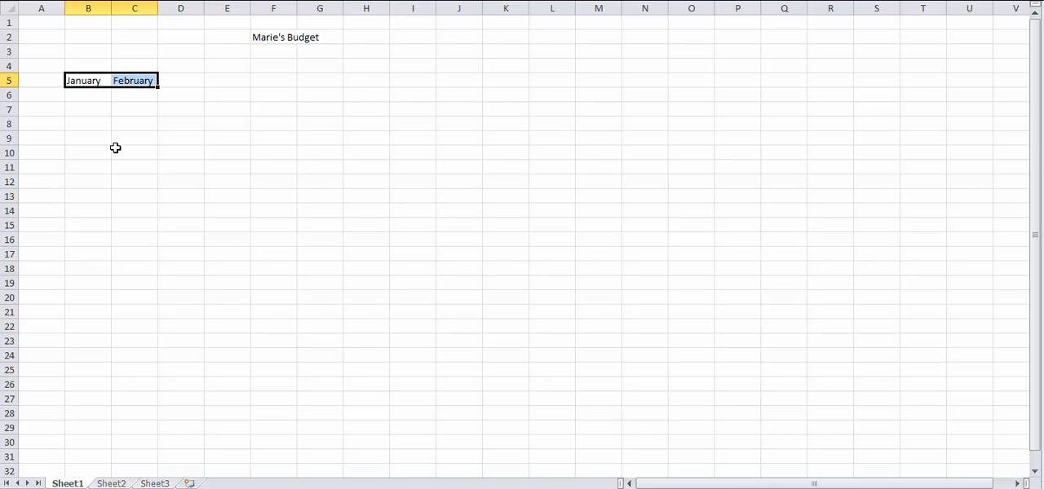
pyautogui.moveTo(162, 111)
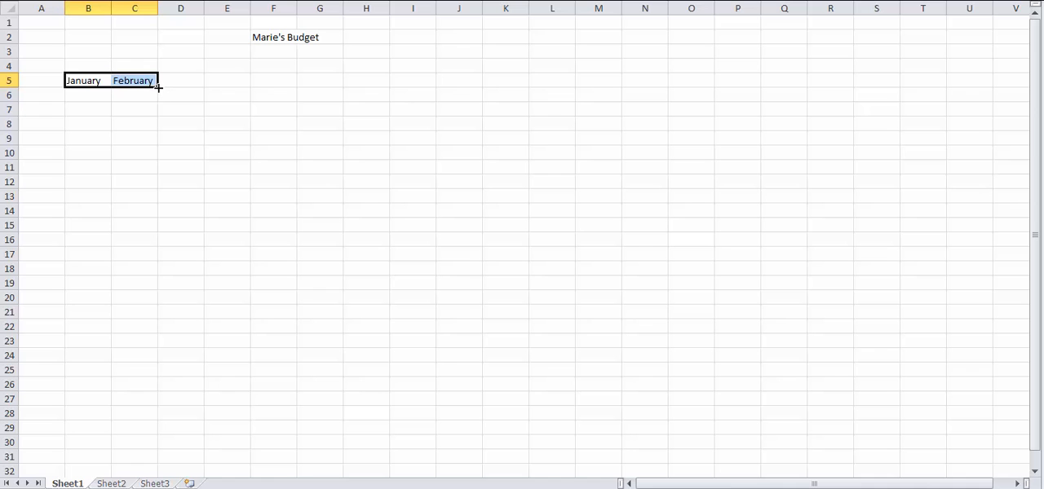
# Fill-drag the month series across row 5 from March through December in M5.
pyautogui.moveTo(155, 87); pyautogui.dragTo(203, 79)
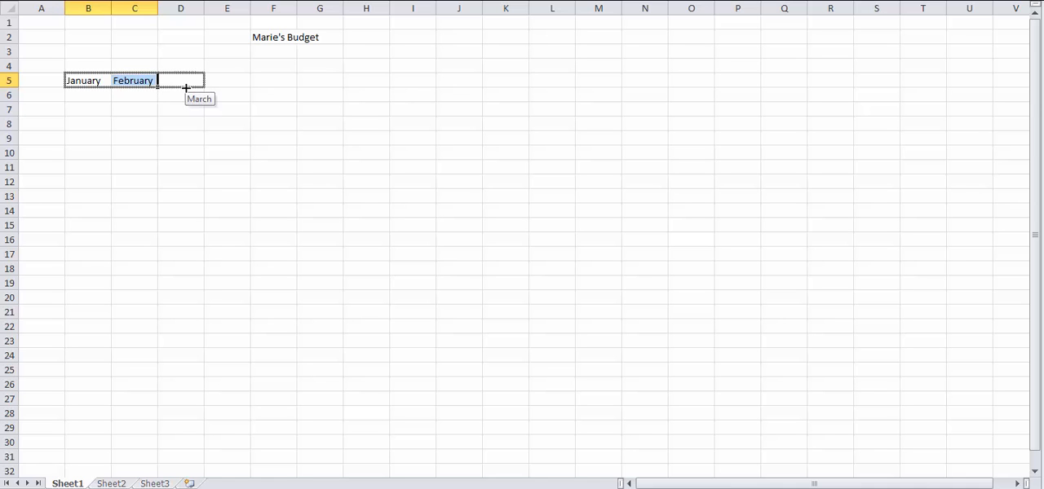
pyautogui.moveTo(186, 86); pyautogui.dragTo(518, 92)
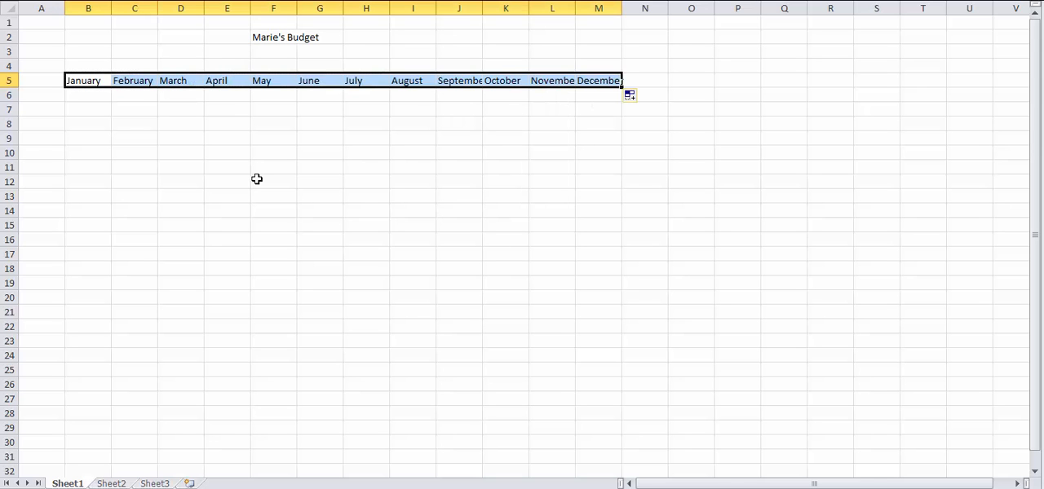
pyautogui.moveTo(433, 44)
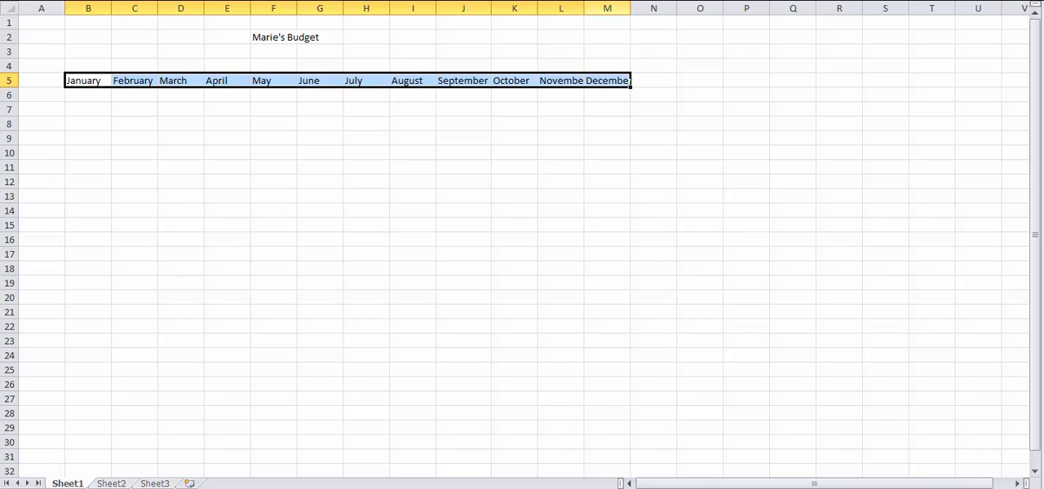
pyautogui.moveTo(583, 8)
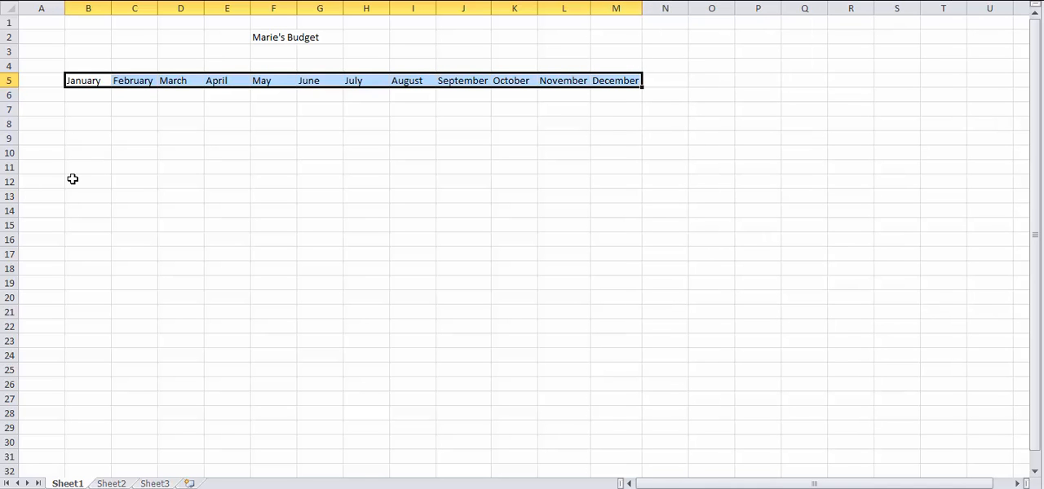
pyautogui.moveTo(48, 136)
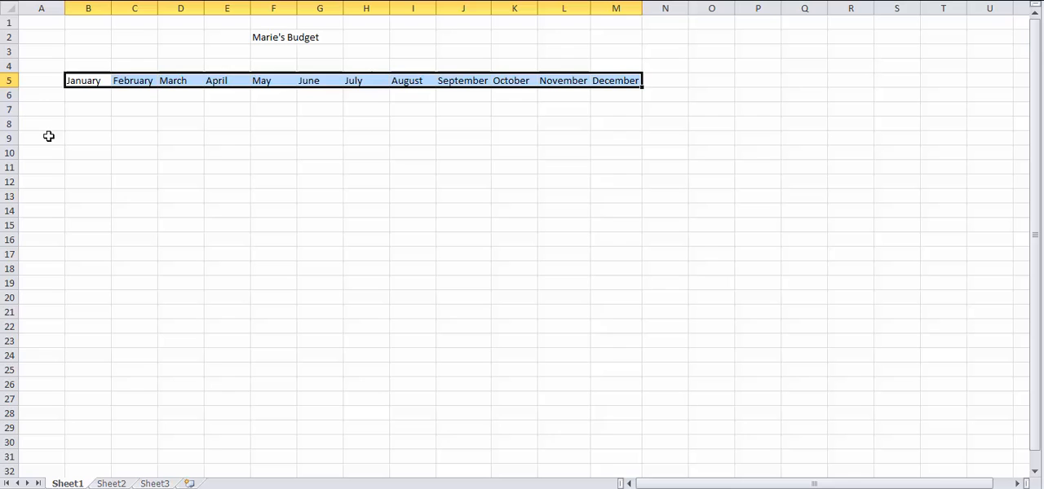
# Enter the expense labels Rent, Phone, Cable, Food and Car Note down column A from A6.
pyautogui.click(40, 95)
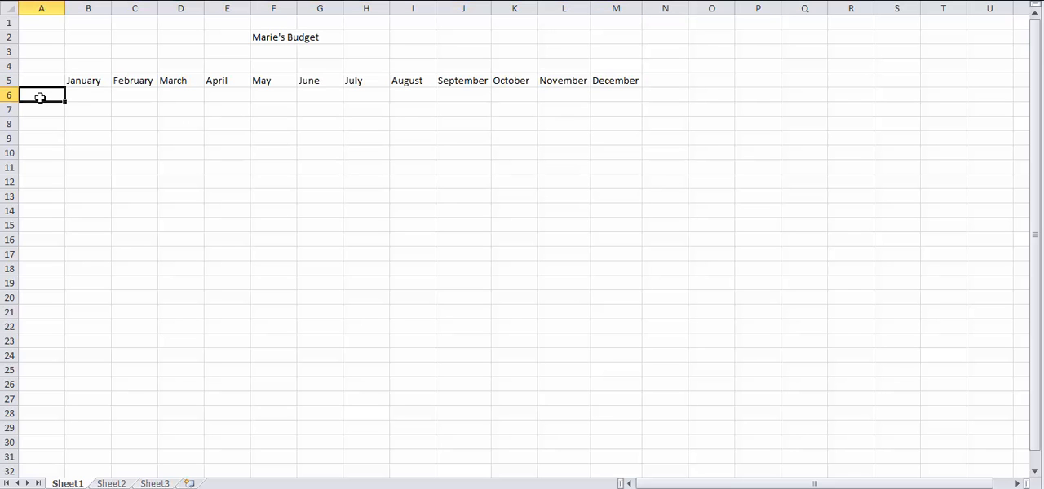
pyautogui.write('Re')
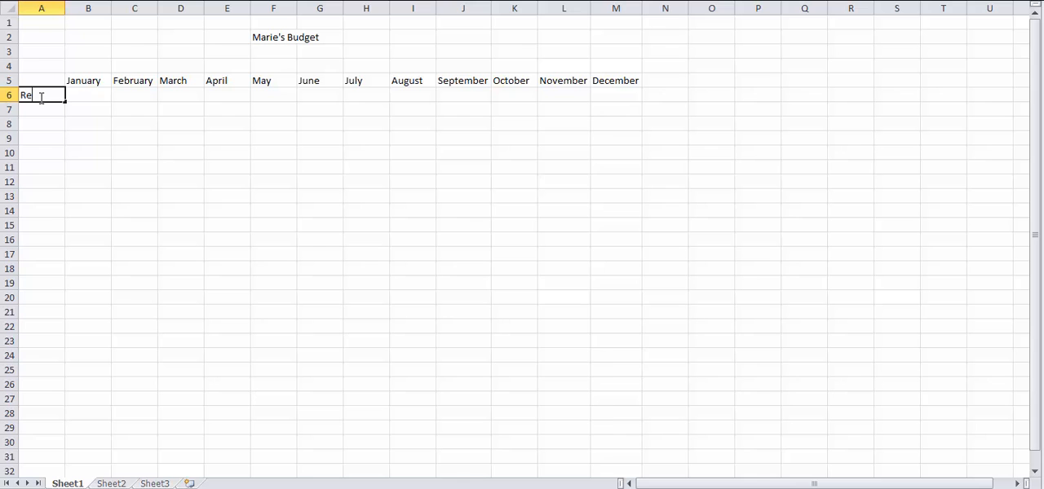
pyautogui.write('nt')
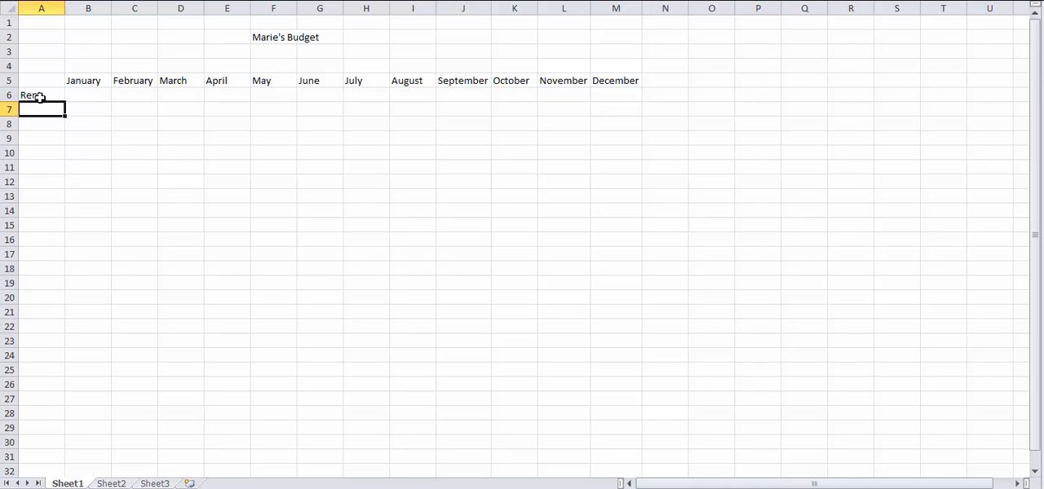
pyautogui.write('P')
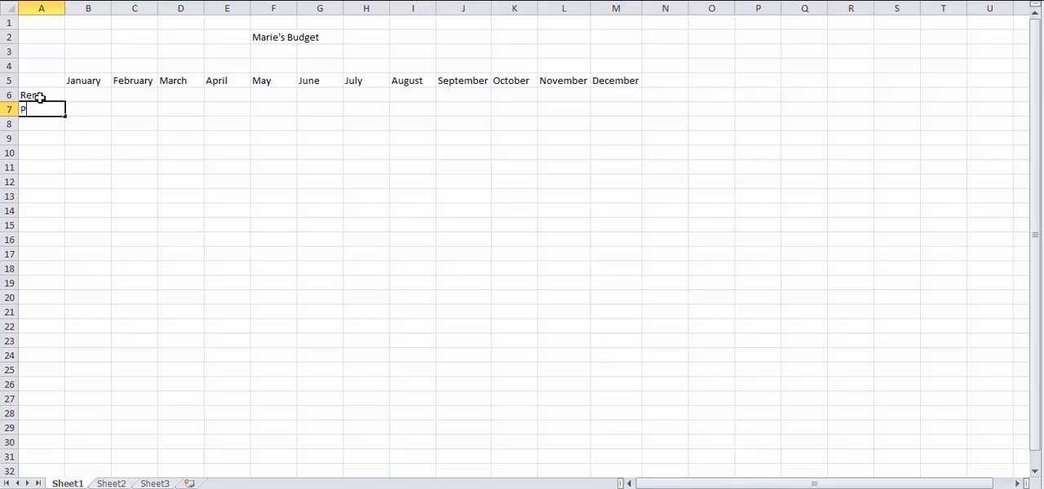
pyautogui.write('hone')
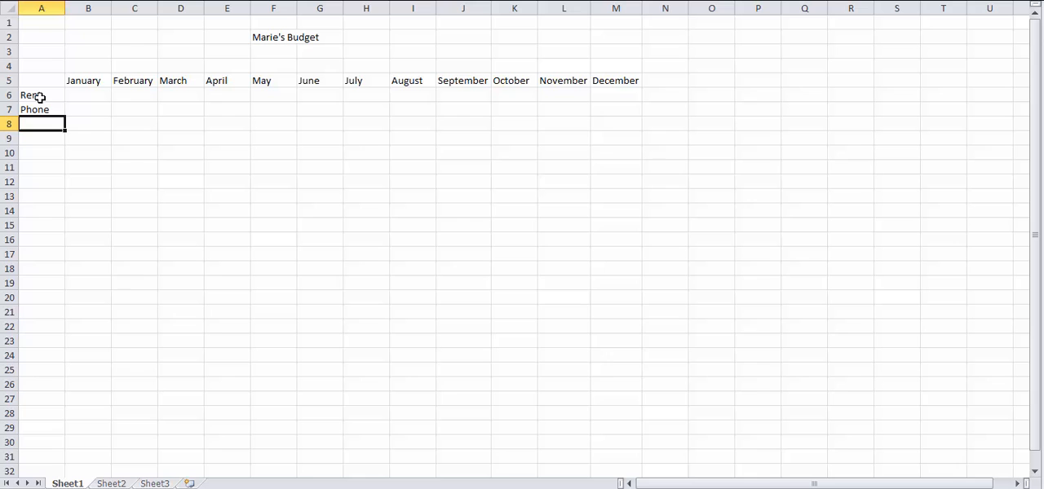
pyautogui.write('Cable')
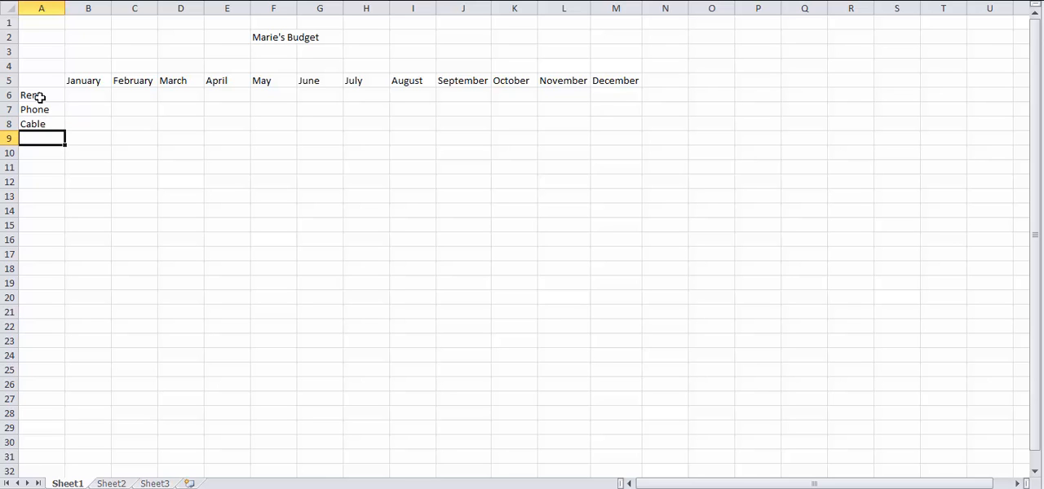
pyautogui.write('Food')
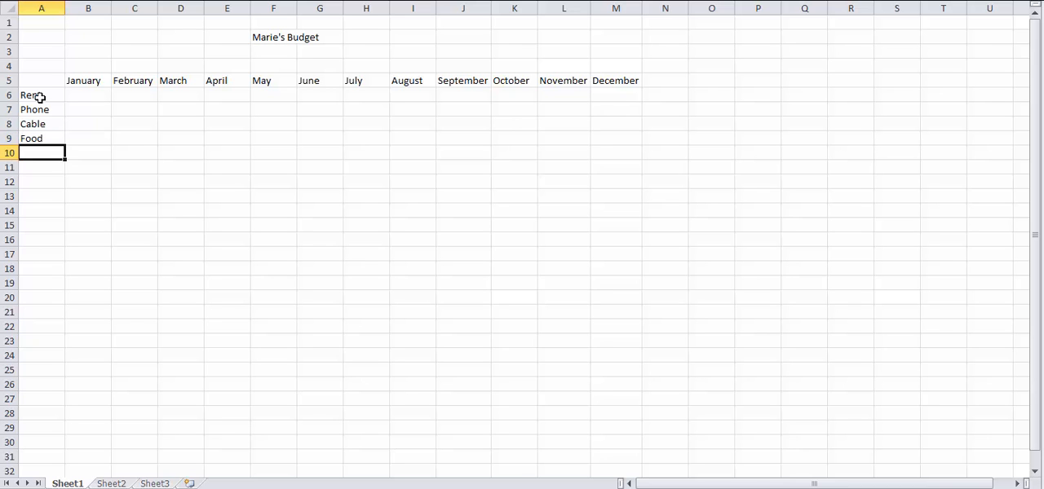
pyautogui.write('Car')
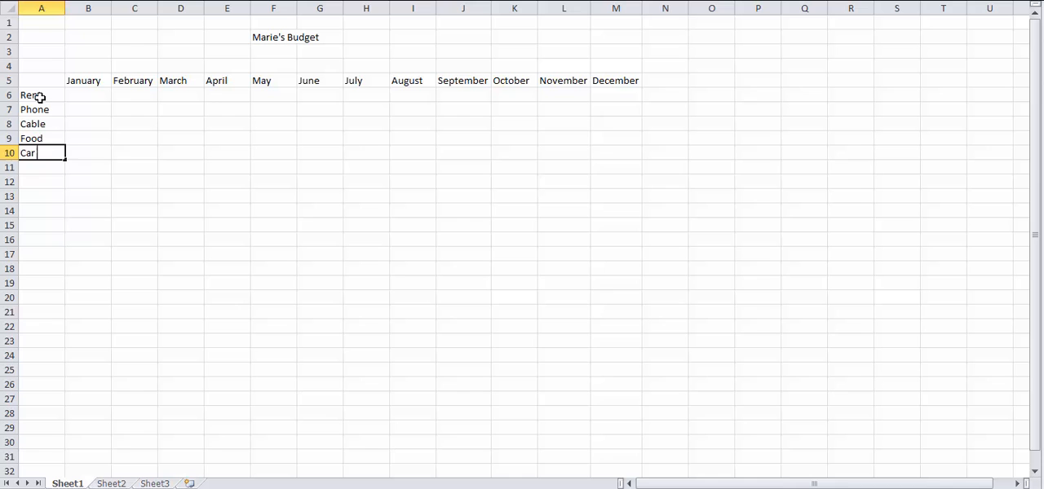
pyautogui.write('Note')
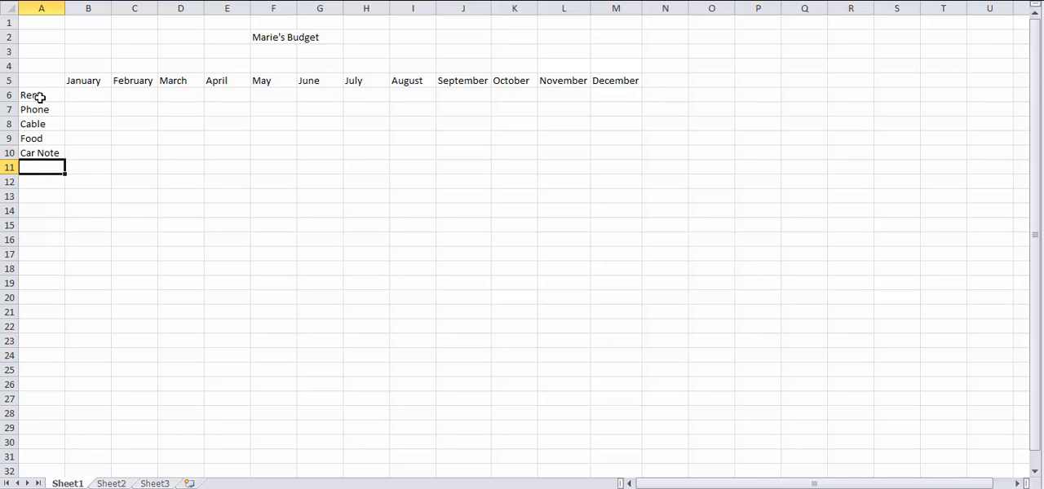
# Add the labels Auto Ins and Gasoline below Car Note.
pyautogui.write('Auti')
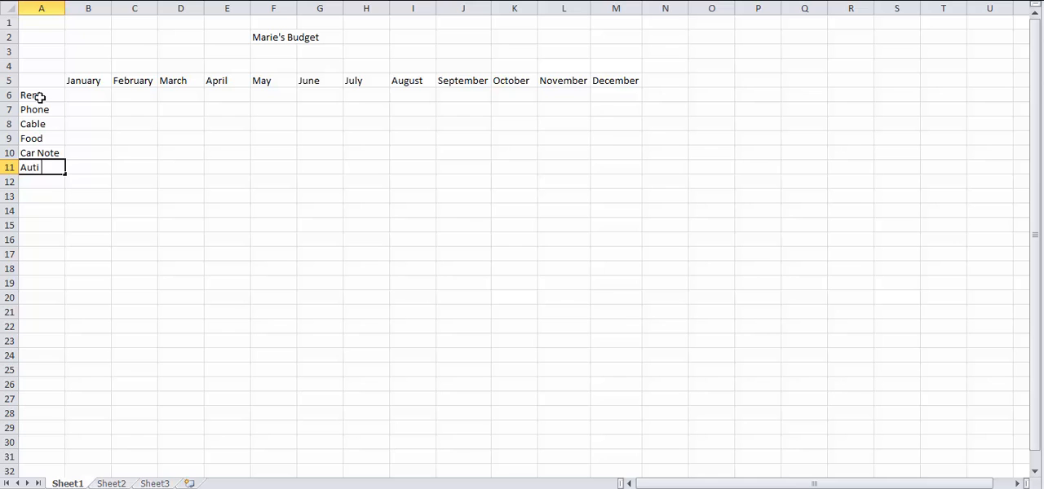
pyautogui.write('Ins')
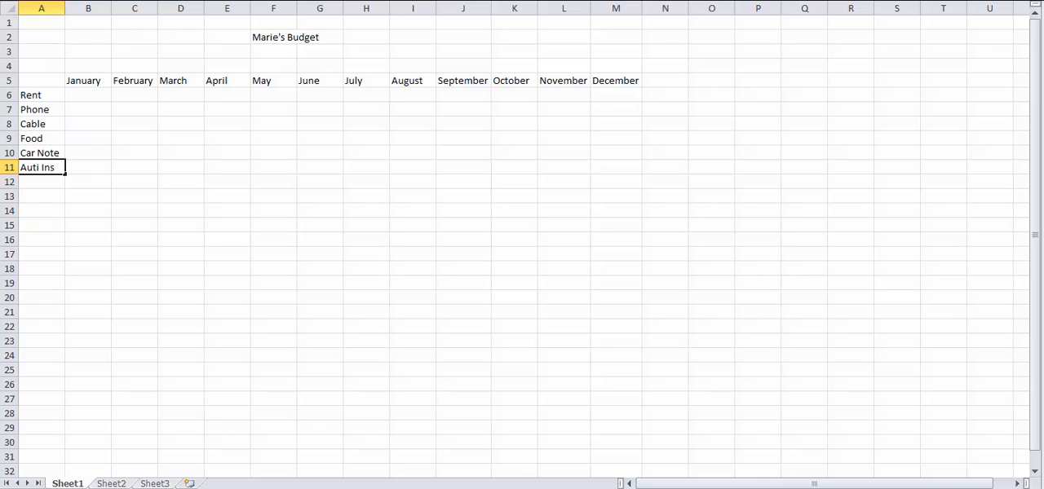
pyautogui.write('Auto Ins')
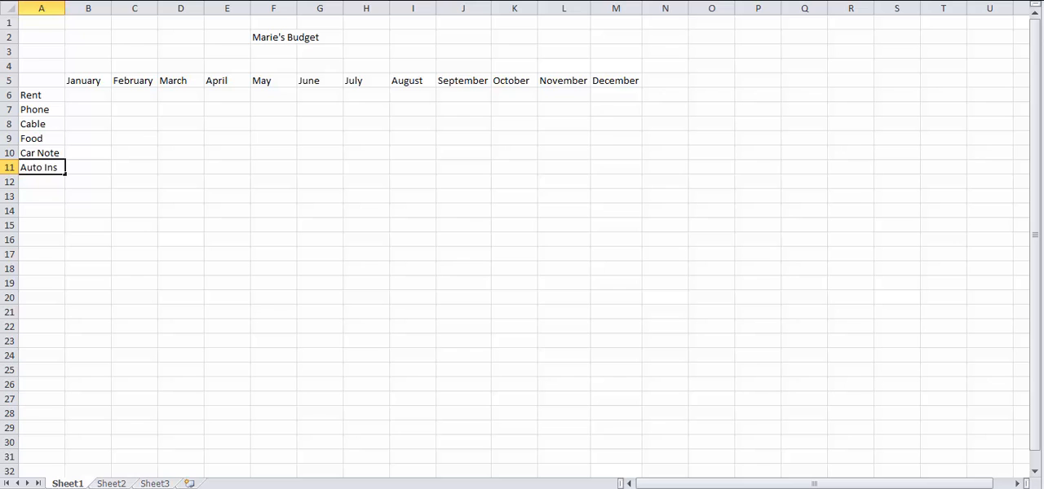
pyautogui.moveTo(45, 181)
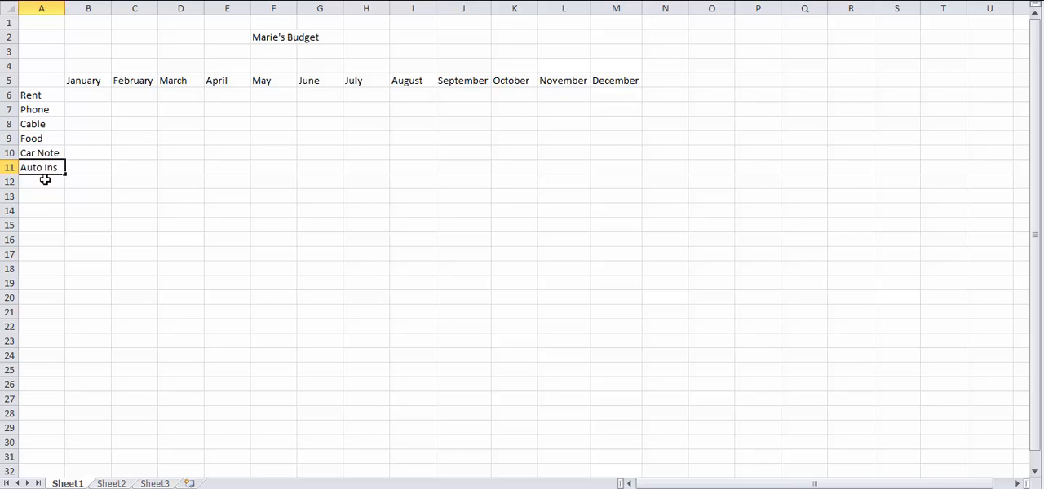
pyautogui.write('Gas')
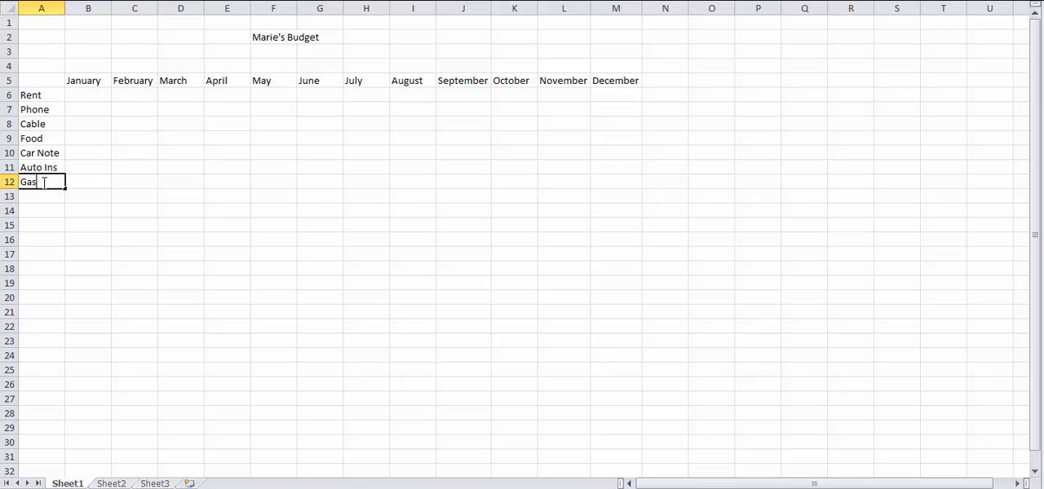
pyautogui.write('oline')
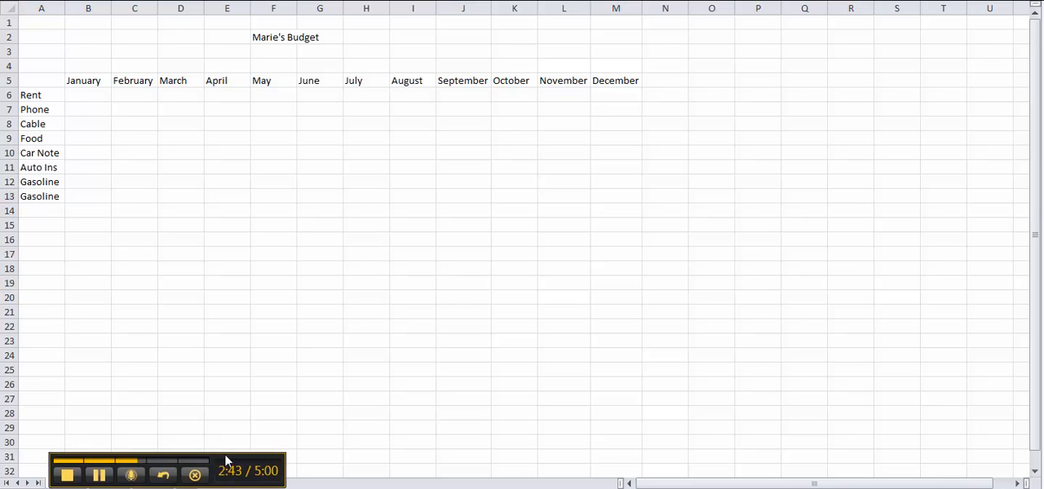
pyautogui.moveTo(90, 243)
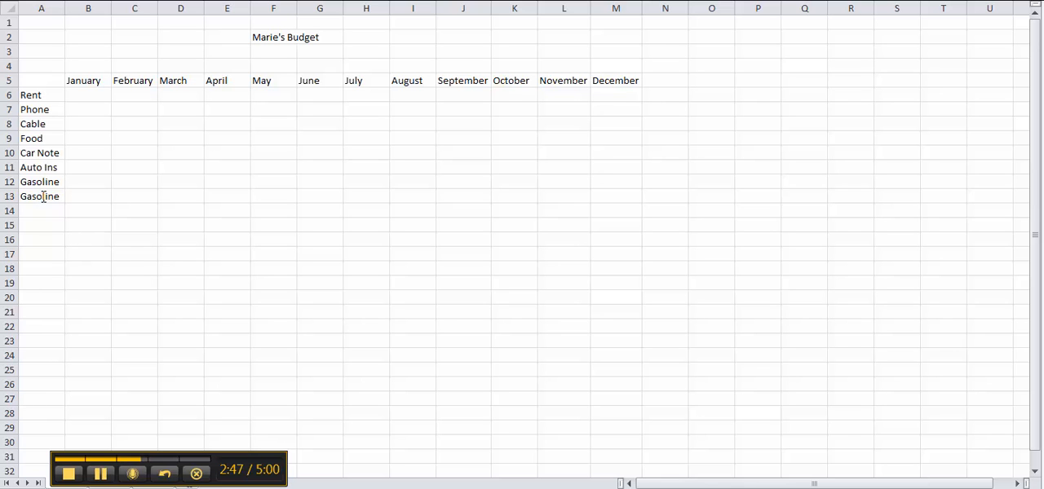
# Shorten the duplicate Gasoline label in A13 to read Gas.
pyautogui.click(39, 196)
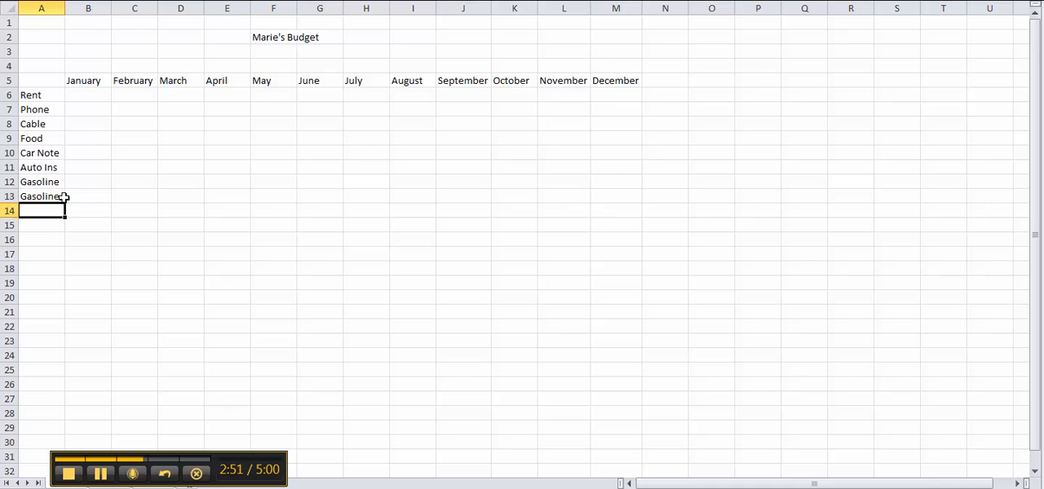
pyautogui.click(41, 196)
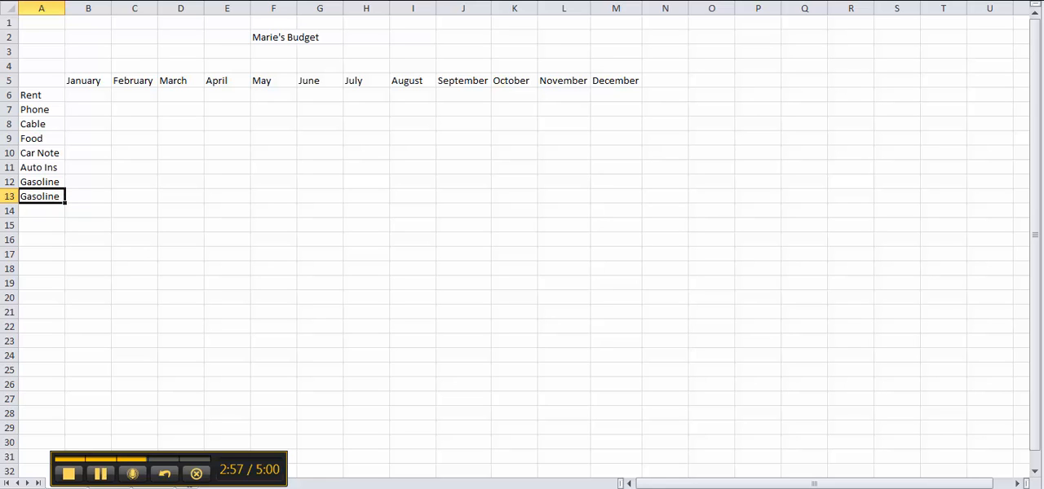
pyautogui.press('Backspace')
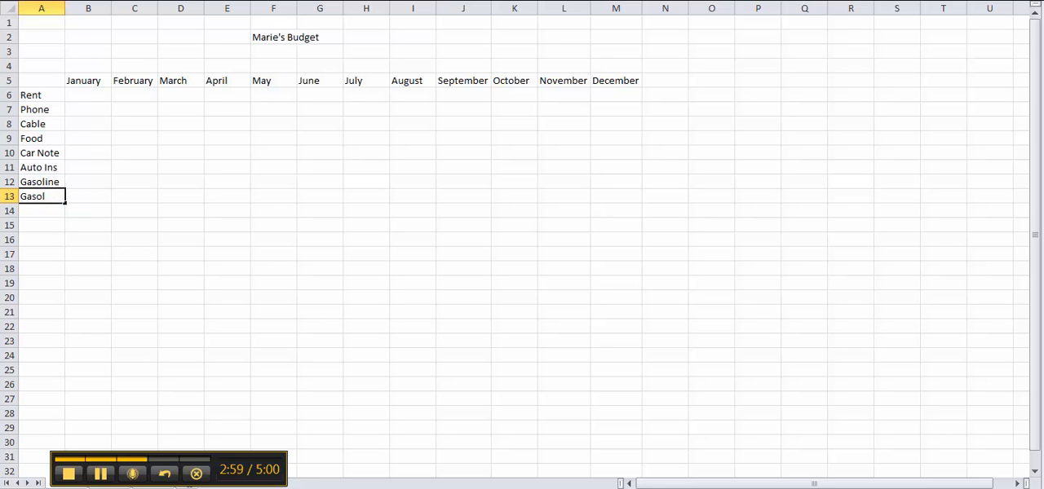
pyautogui.press('BackSpace')
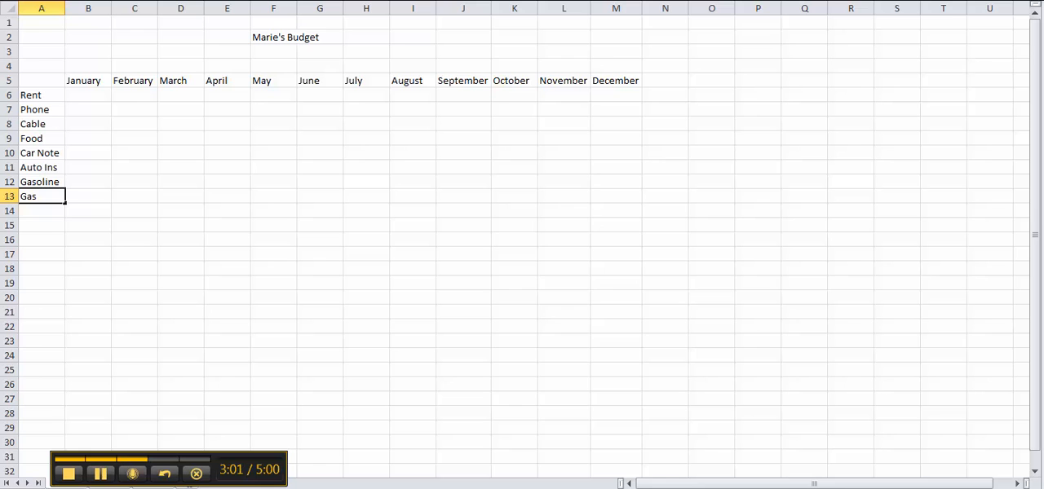
pyautogui.press('enter')
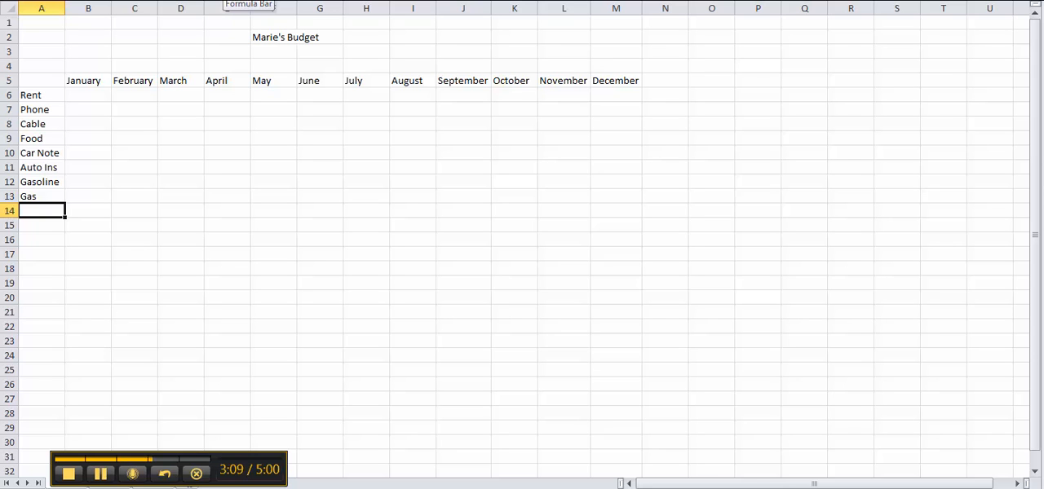
pyautogui.write('Gas')
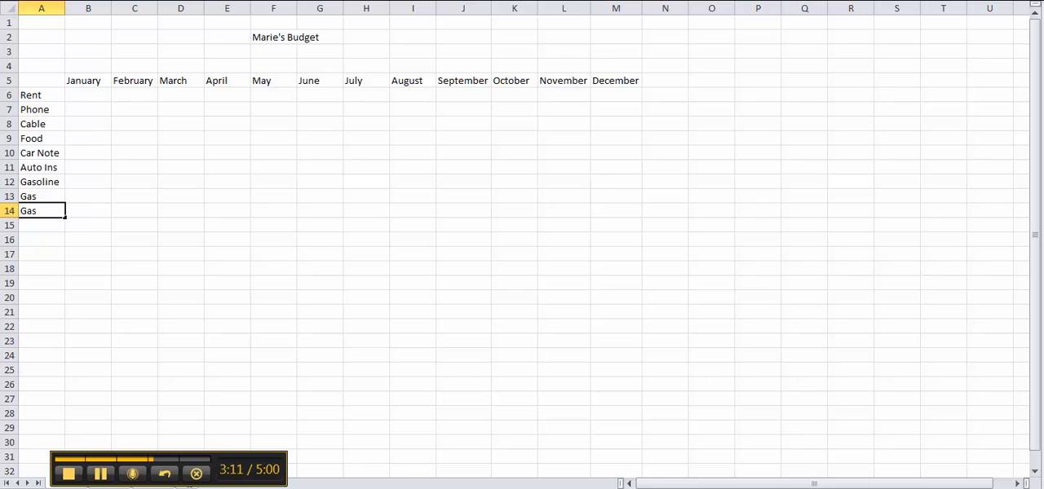
pyautogui.write('Gasoline')
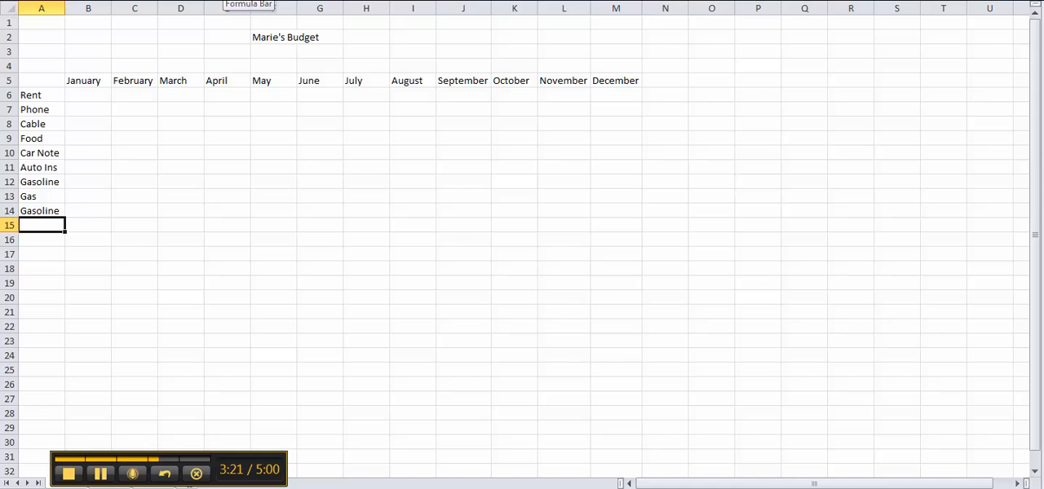
pyautogui.click(39, 210)
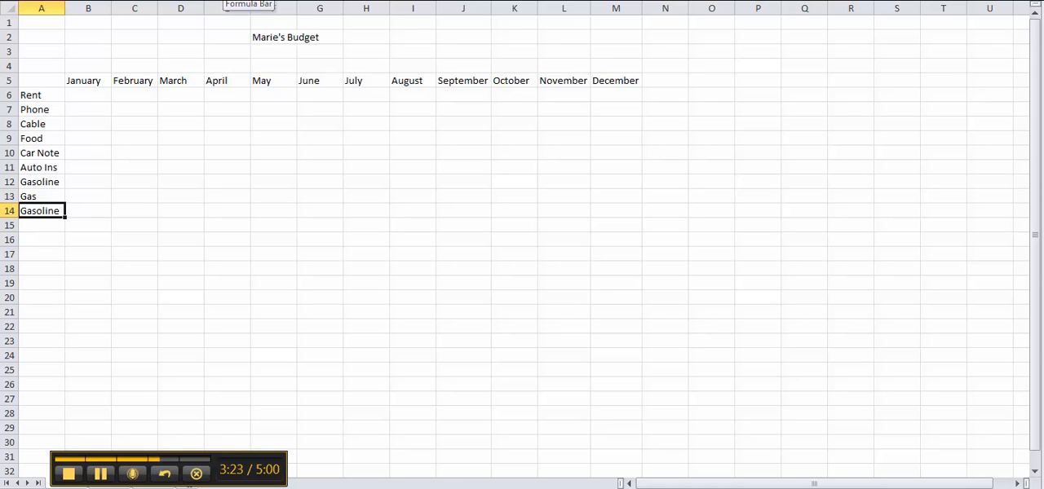
pyautogui.press('Delete')
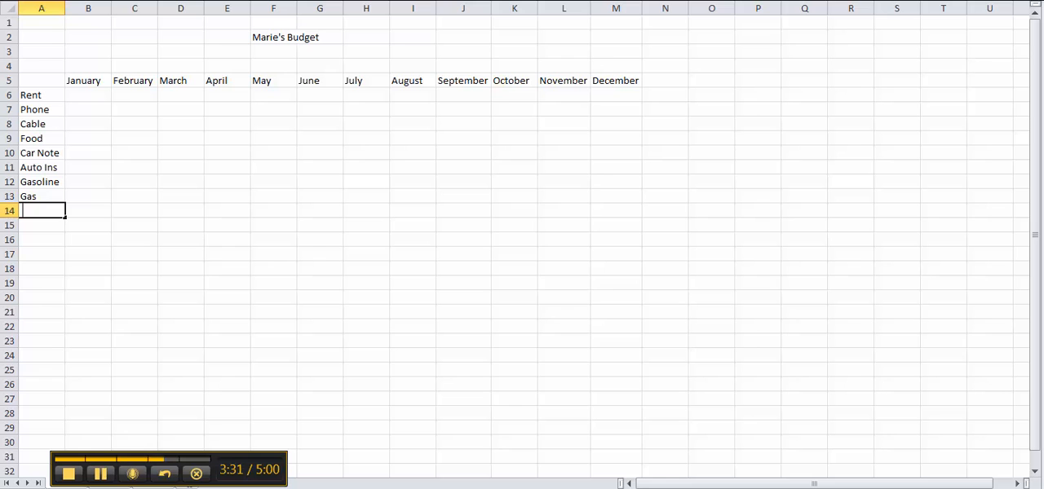
pyautogui.write('Gasoli')
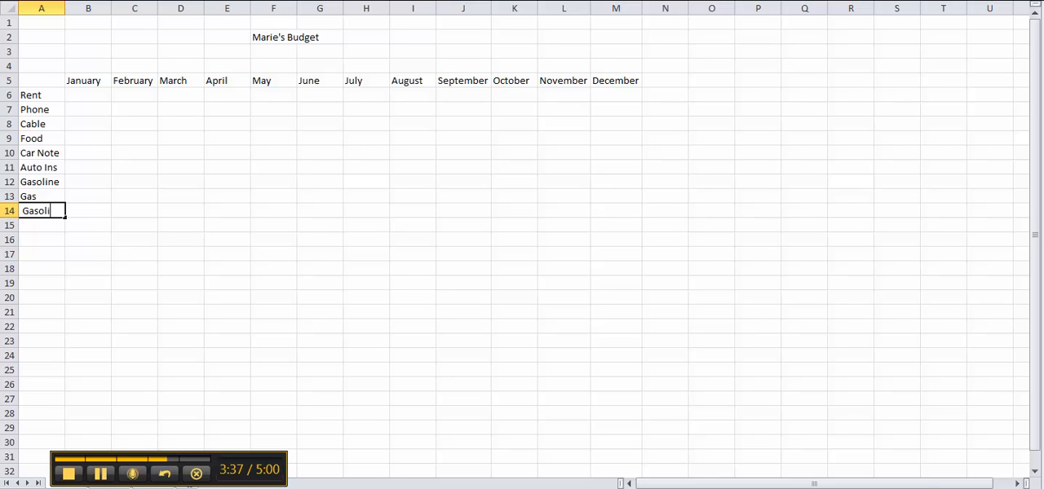
pyautogui.press('Backspace')
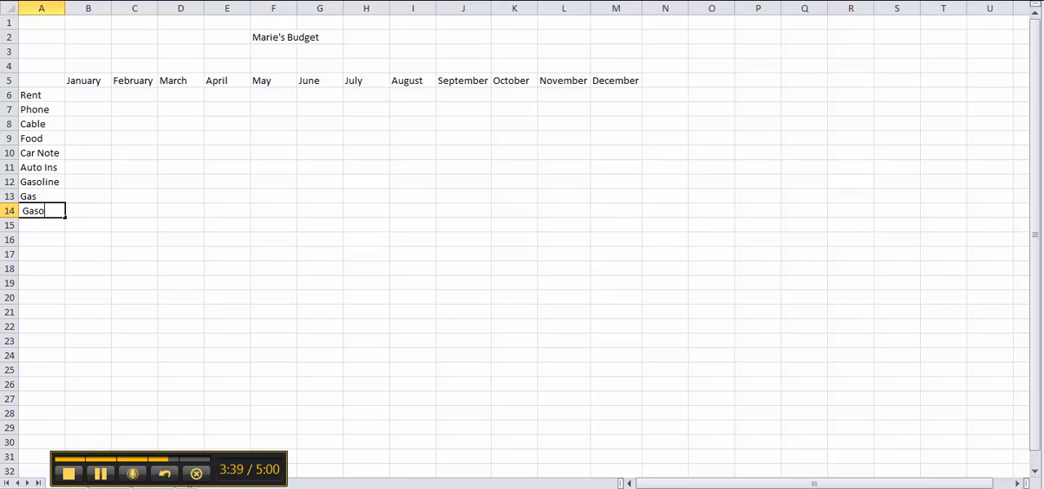
pyautogui.press('Escape')
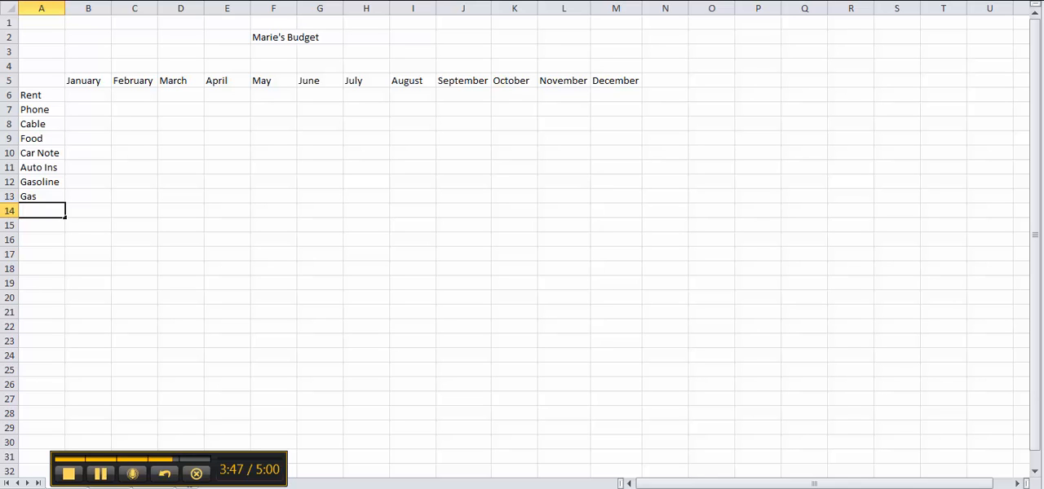
pyautogui.click(41, 196)
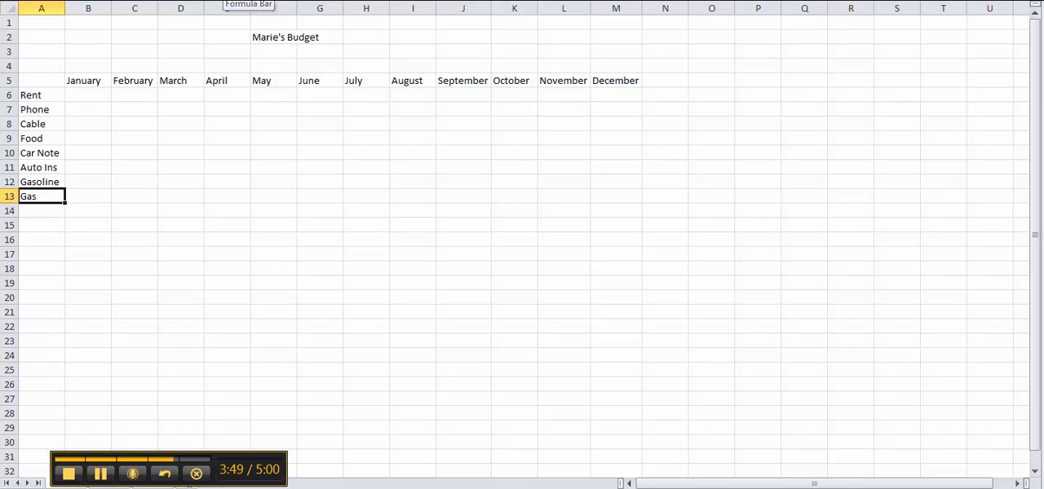
# Enter 700 as the January Rent amount in B6 and select it for filling.
pyautogui.click(41, 94)
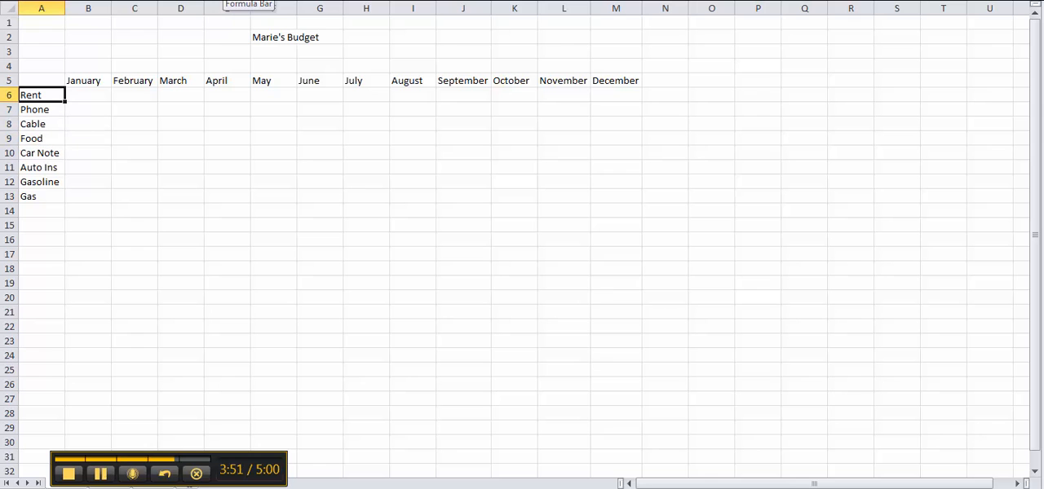
pyautogui.click(88, 94)
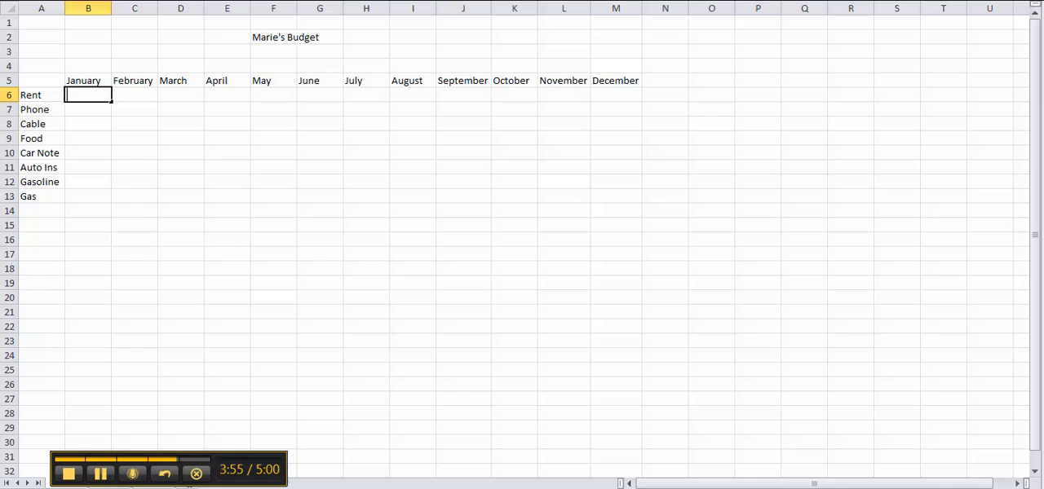
pyautogui.write('700')
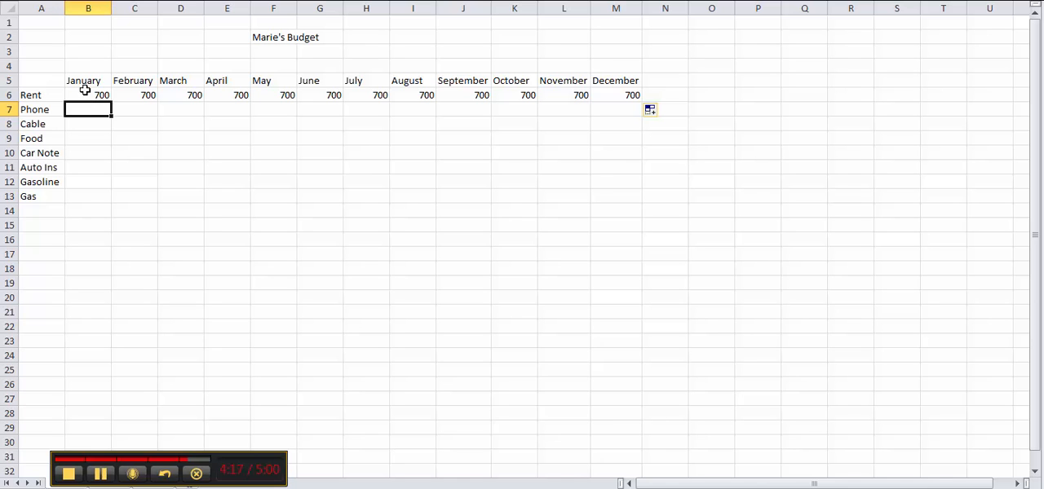
pyautogui.click(88, 95)
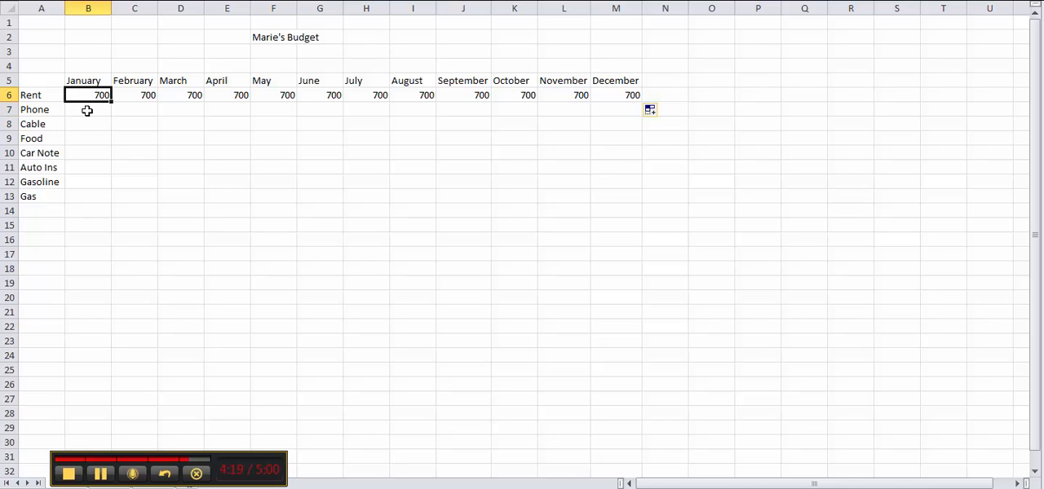
# Enter January amounts from B7 down: 100, 100, 300, 0, 58, 100, 100.
pyautogui.click(88, 109)
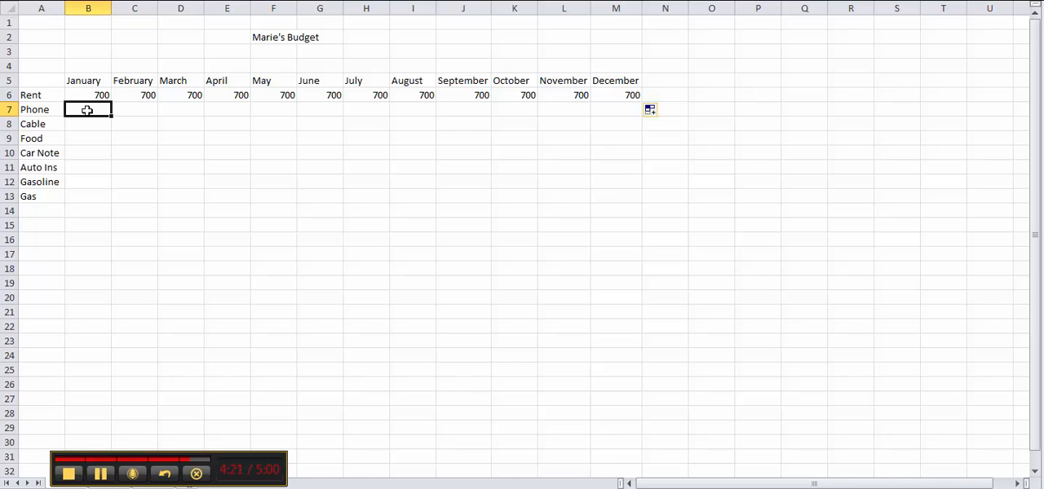
pyautogui.write('100')
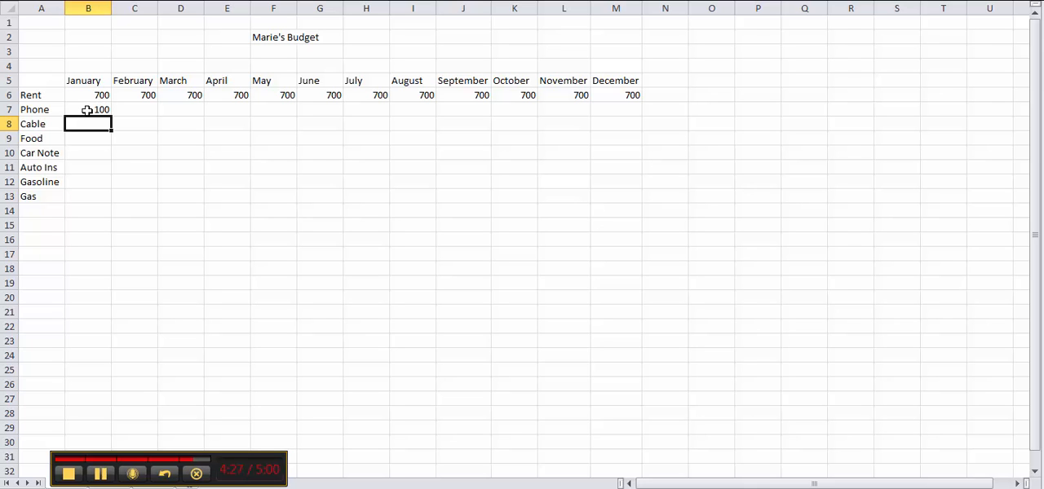
pyautogui.write('100')
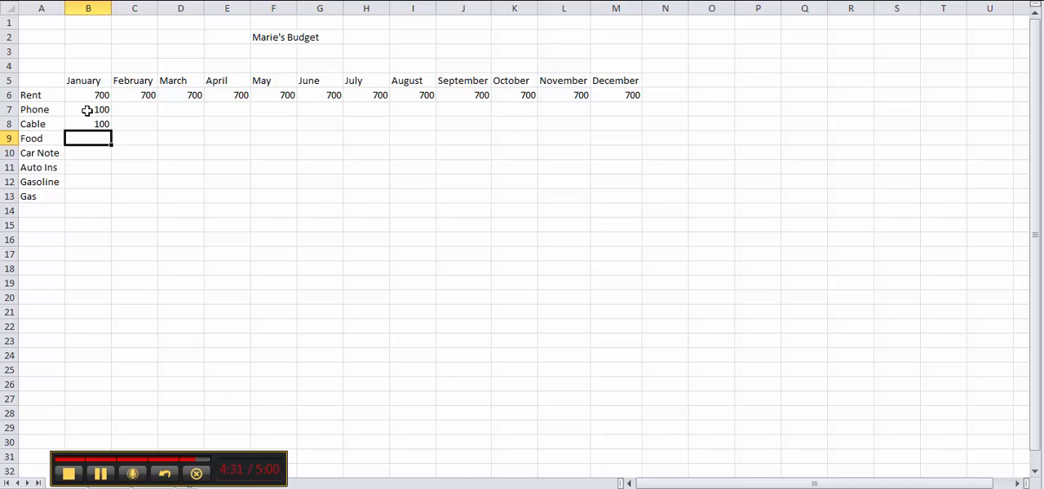
pyautogui.write('30')
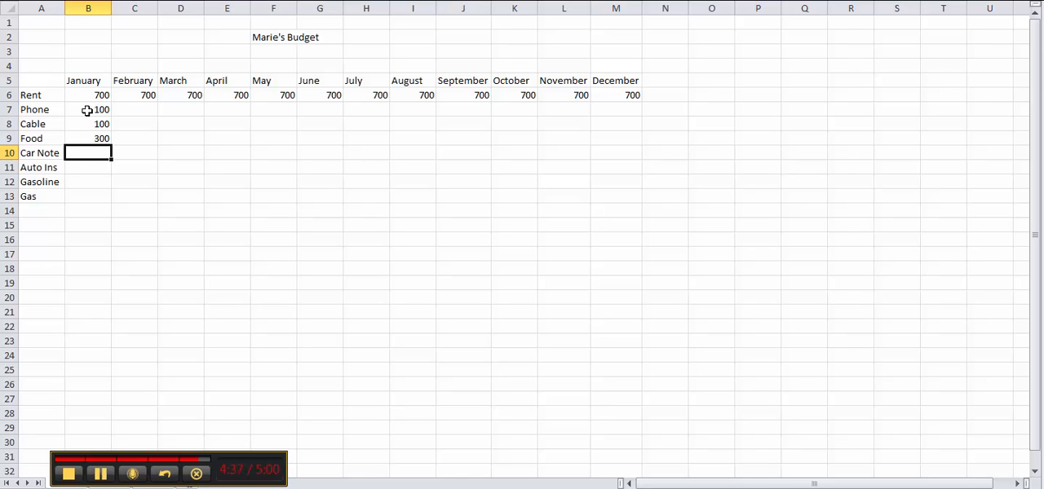
pyautogui.write('0')
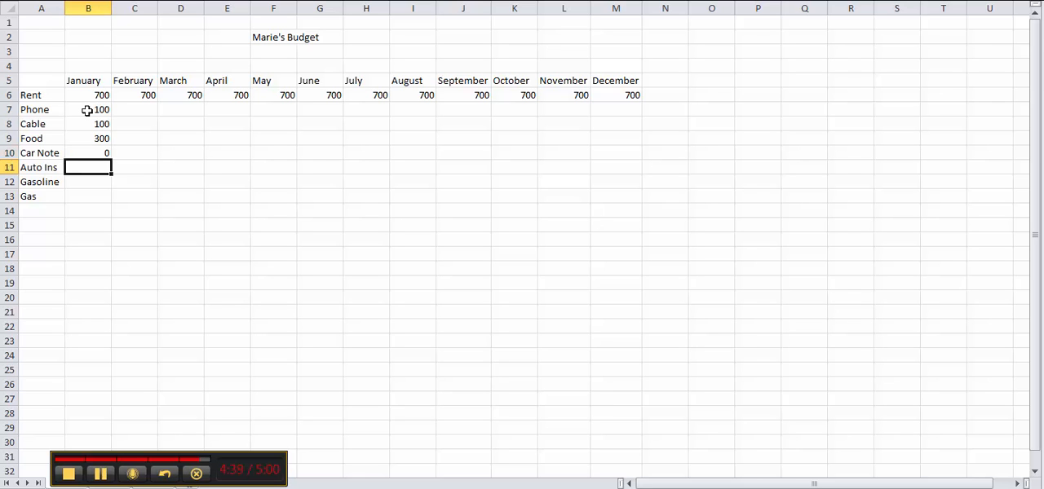
pyautogui.write('58')
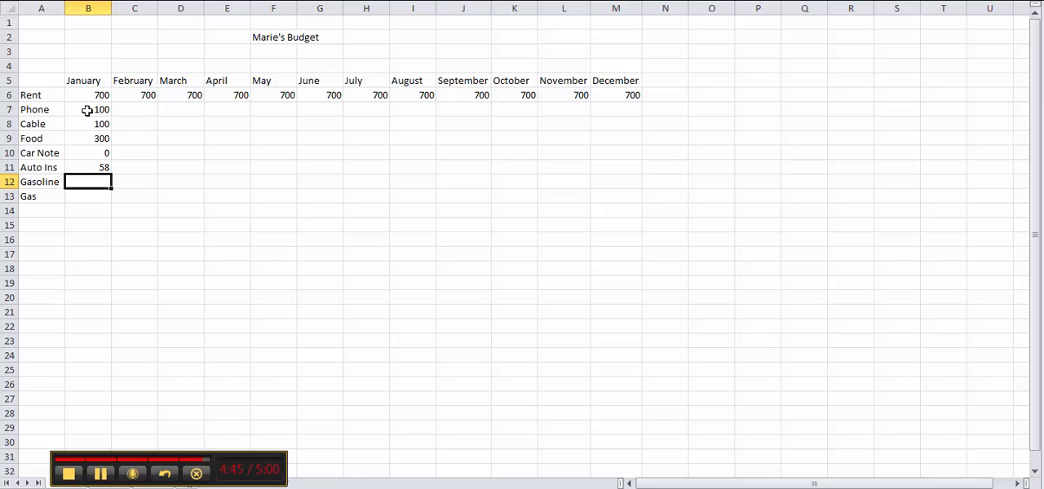
pyautogui.write('100')
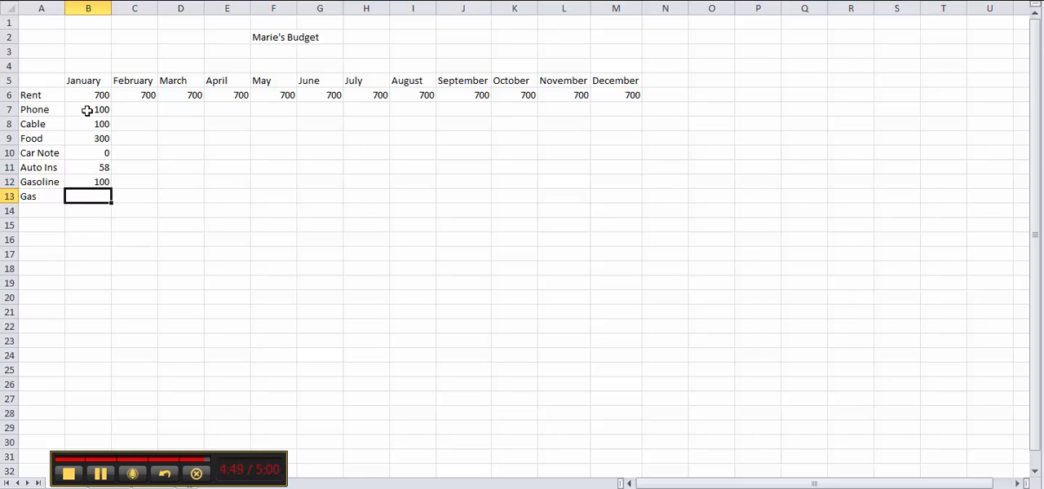
pyautogui.write('100')
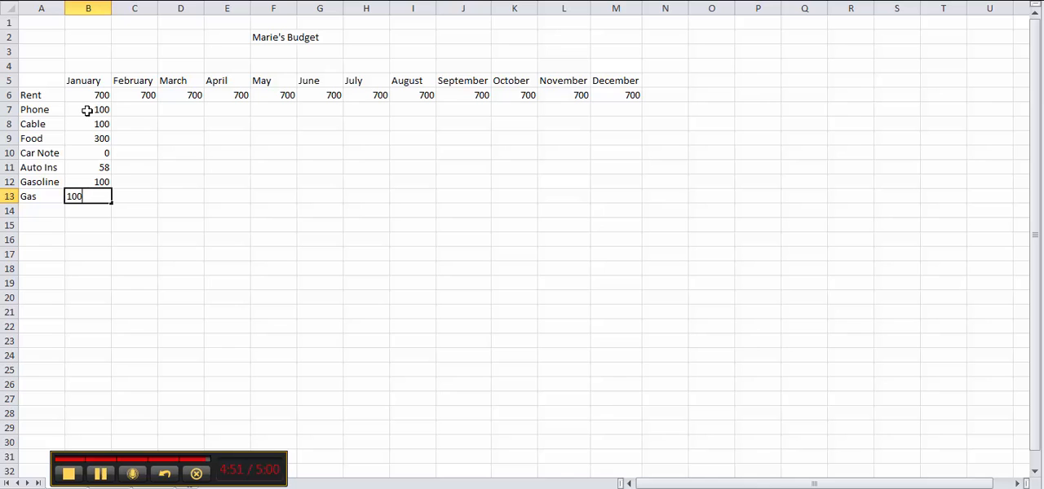